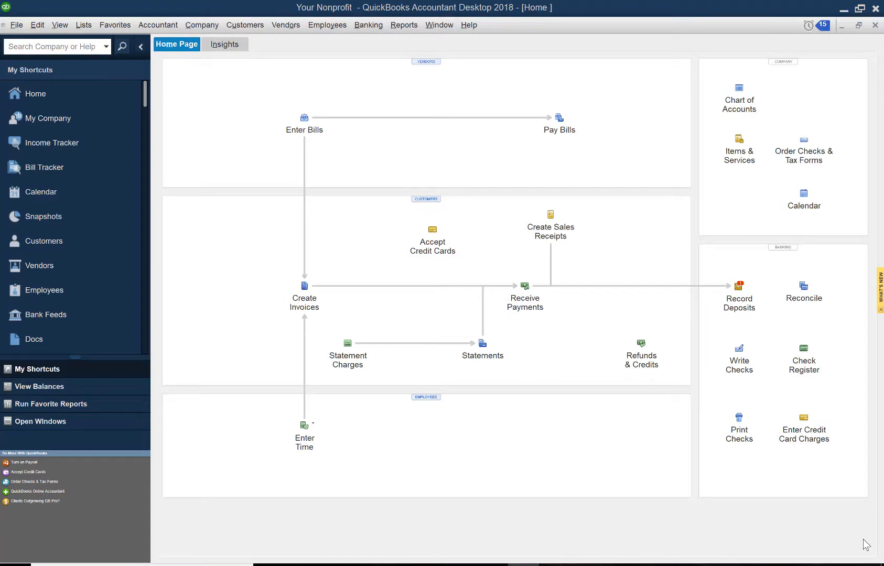
mouse_move(853, 555)
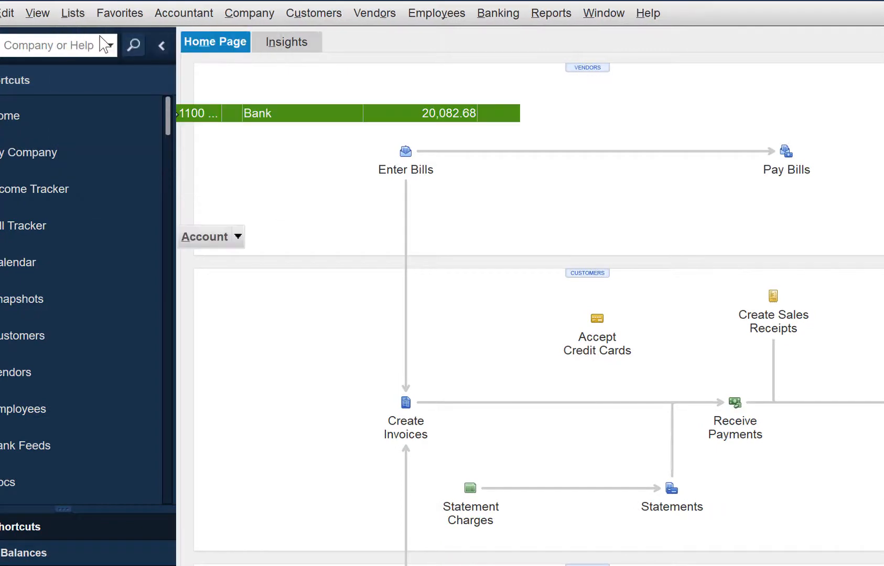
Add 2210 Unearned Revenue/Prepaid Pledge as a subaccount of 2200 in the chart of accounts.
left_click(210, 236)
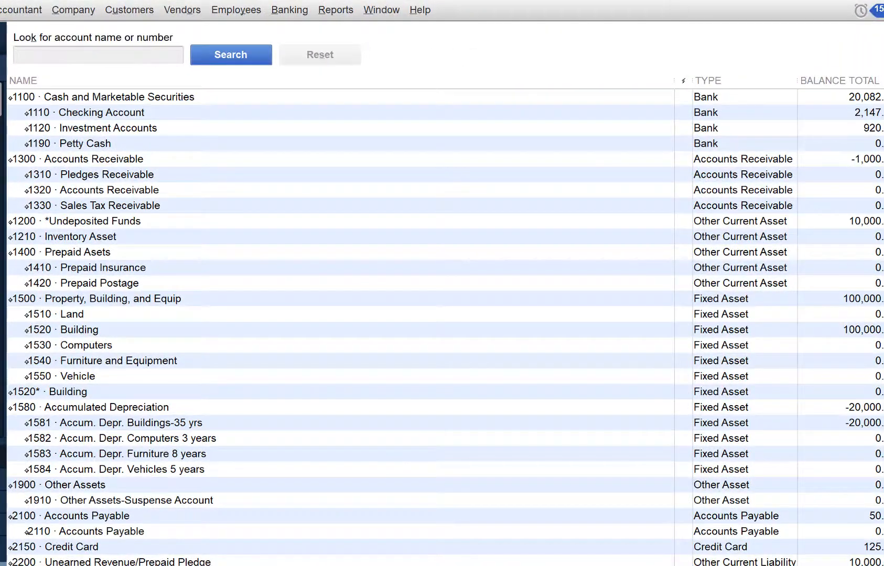
mouse_move(322, 369)
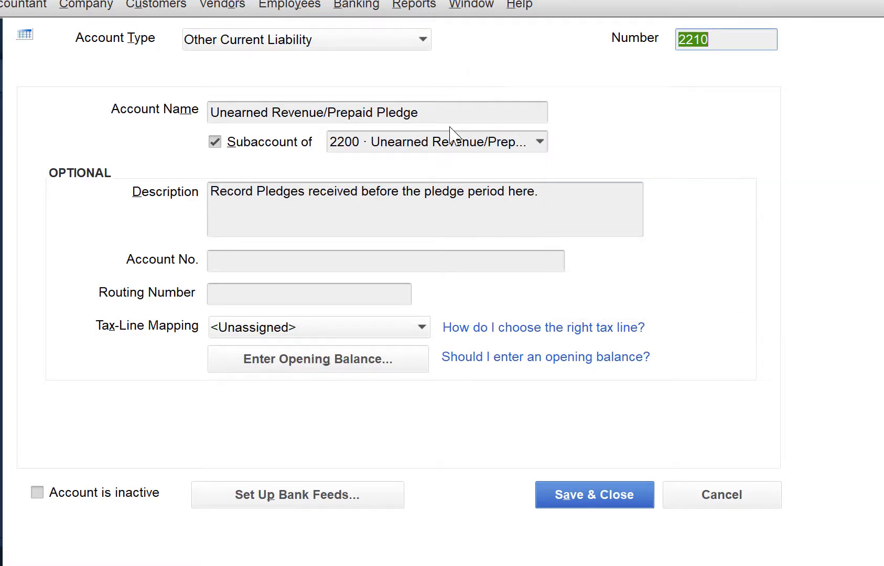
mouse_move(509, 314)
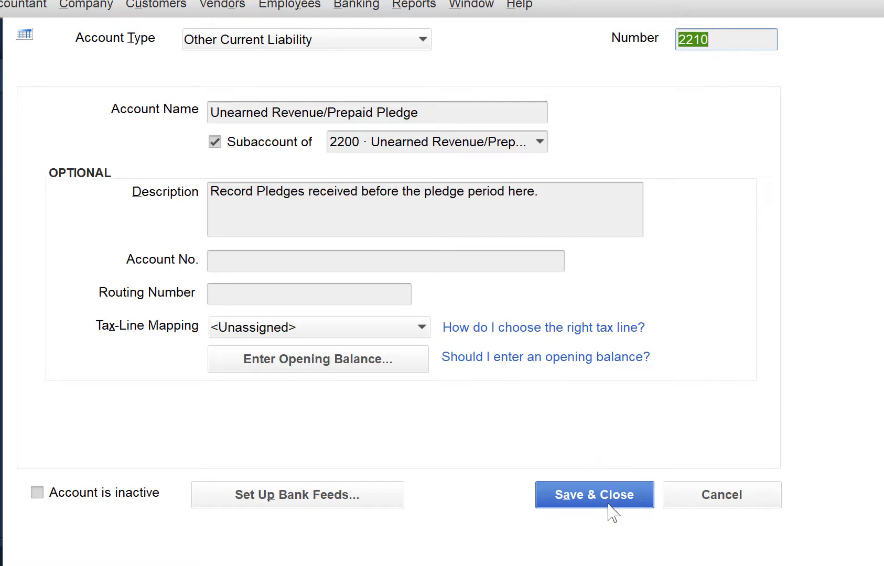
left_click(593, 494)
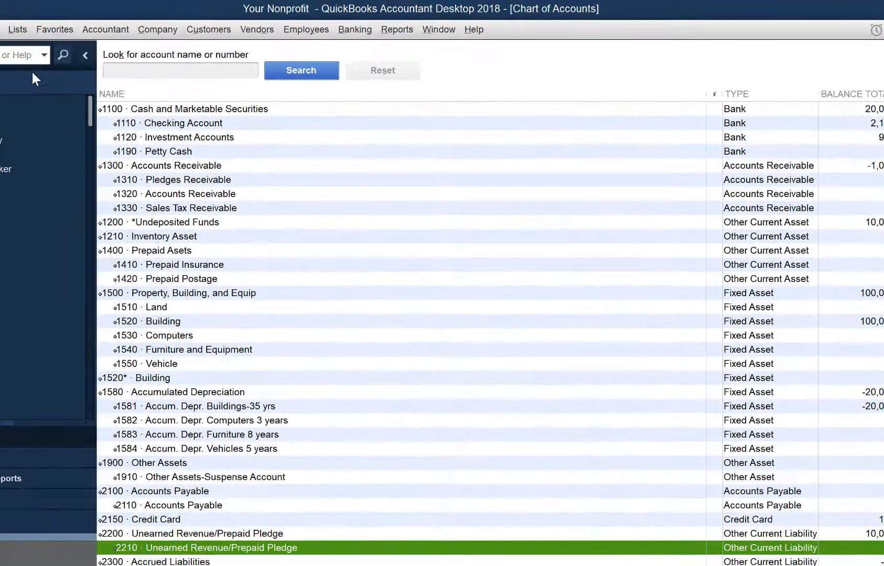
Open the Prepaid Pledge item from the Item List to confirm its 2200 account.
left_click(17, 29)
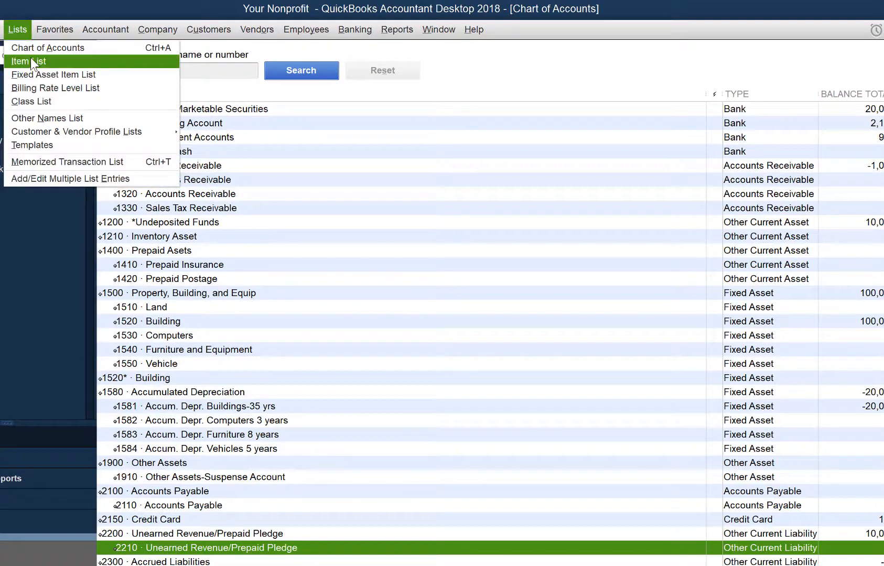
left_click(28, 61)
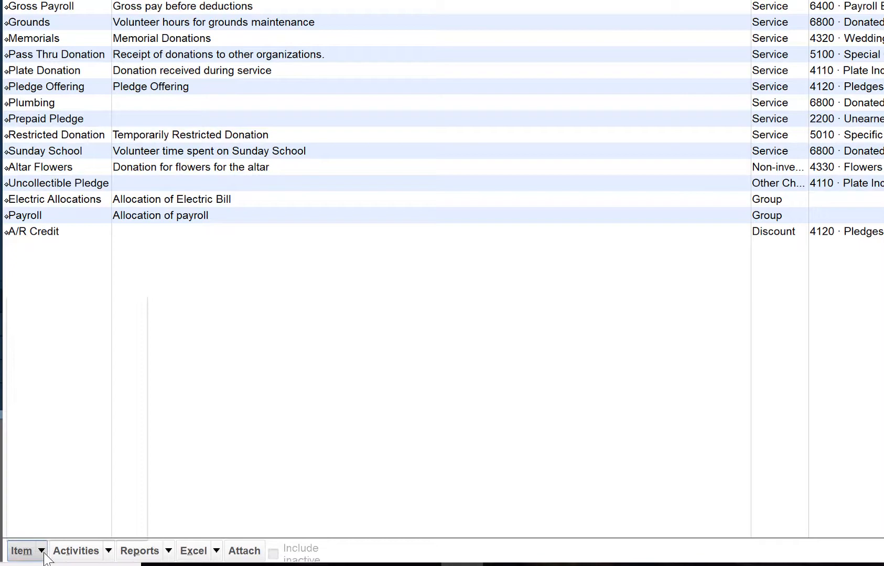
left_click(21, 551)
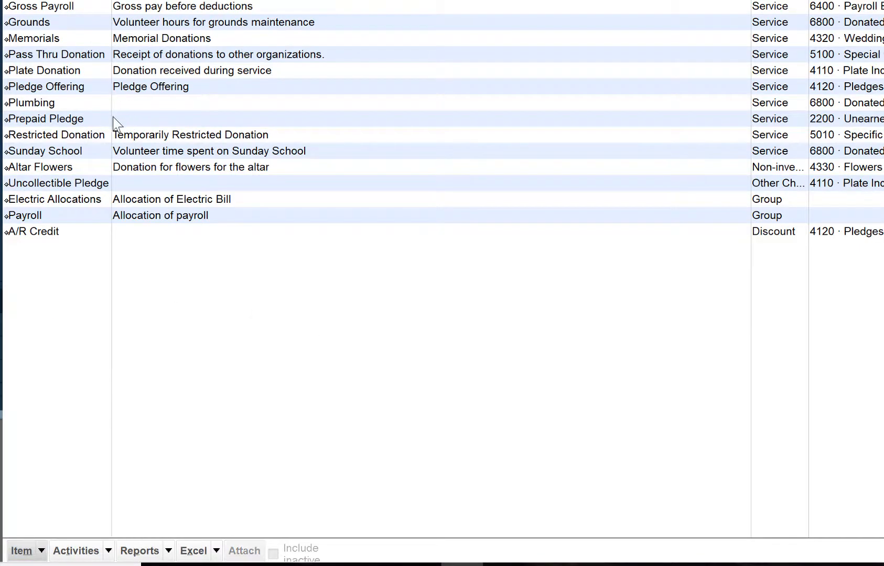
double_click(46, 119)
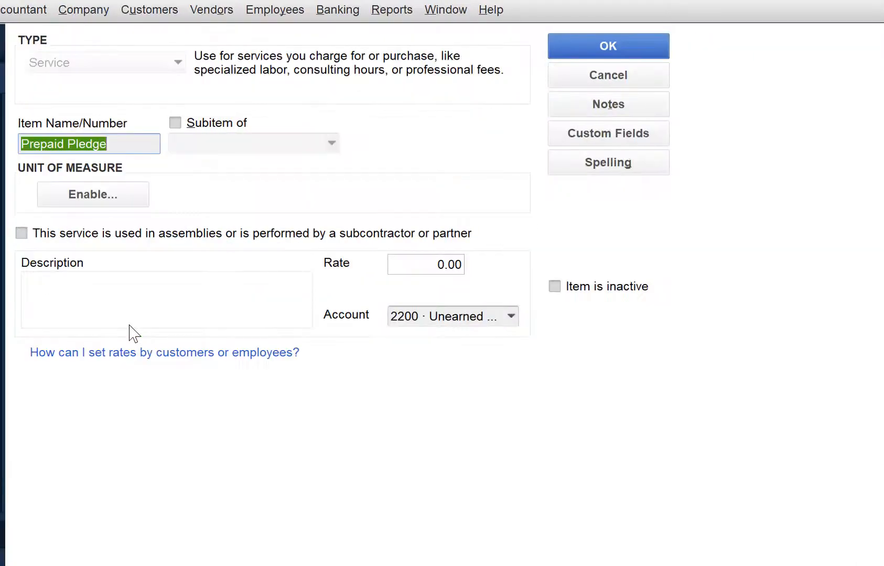
mouse_move(115, 137)
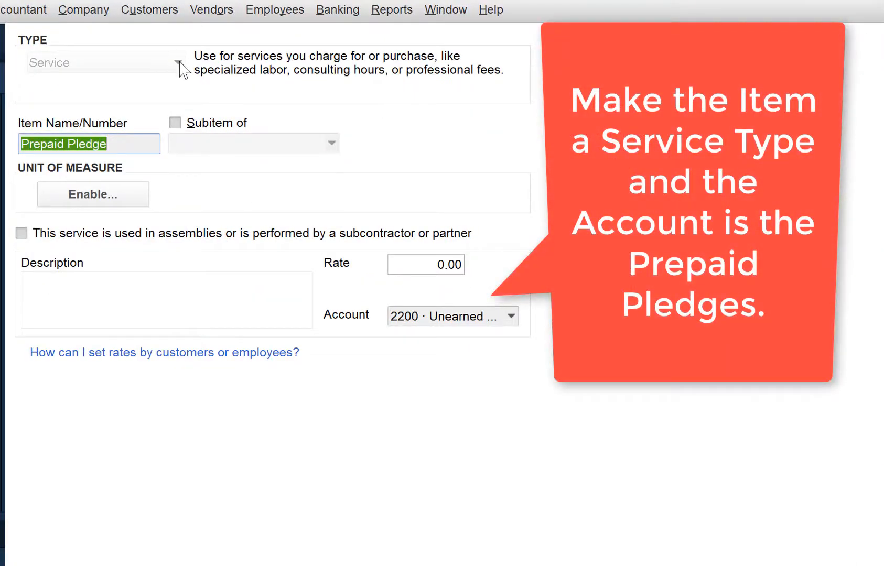
mouse_move(141, 163)
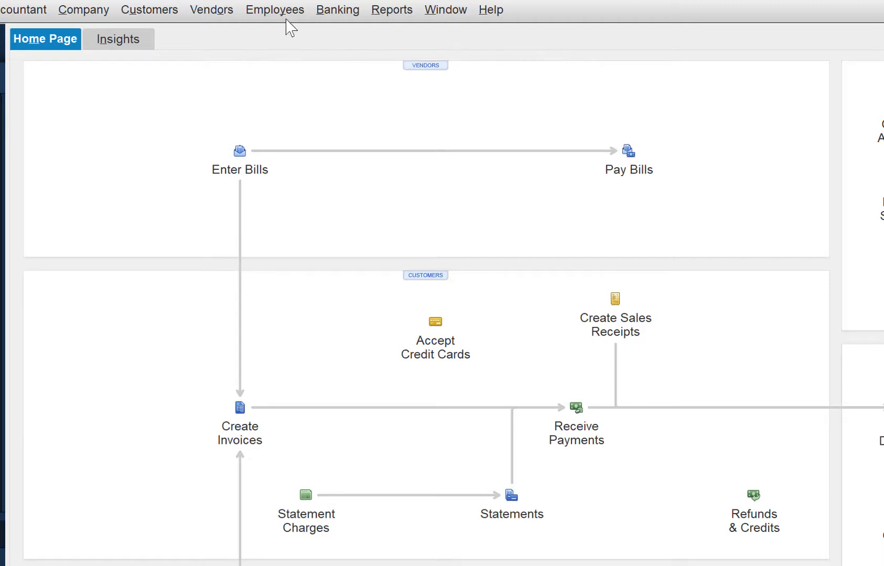
Enter Danny Donor's sales receipt with class 100 Administration and a 10,000 Prepaid Pledge.
left_click(149, 9)
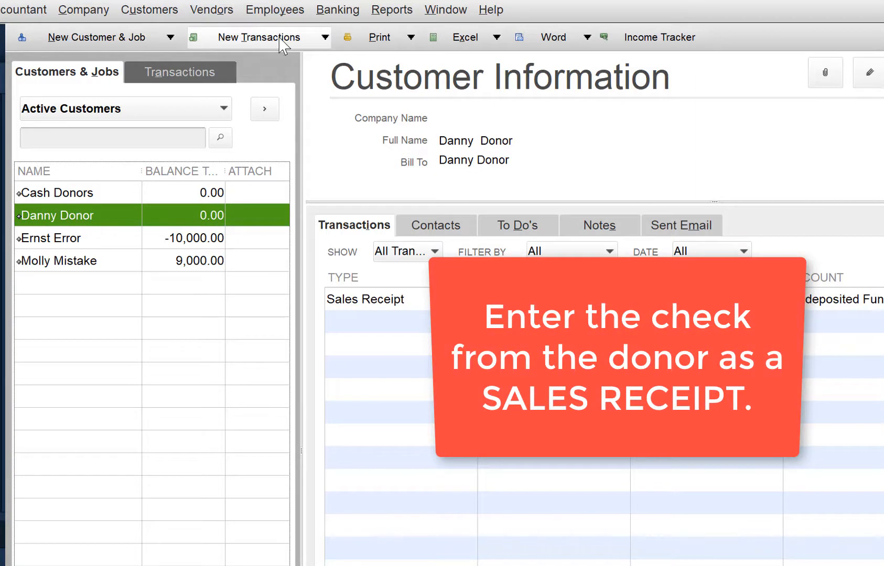
left_click(258, 37)
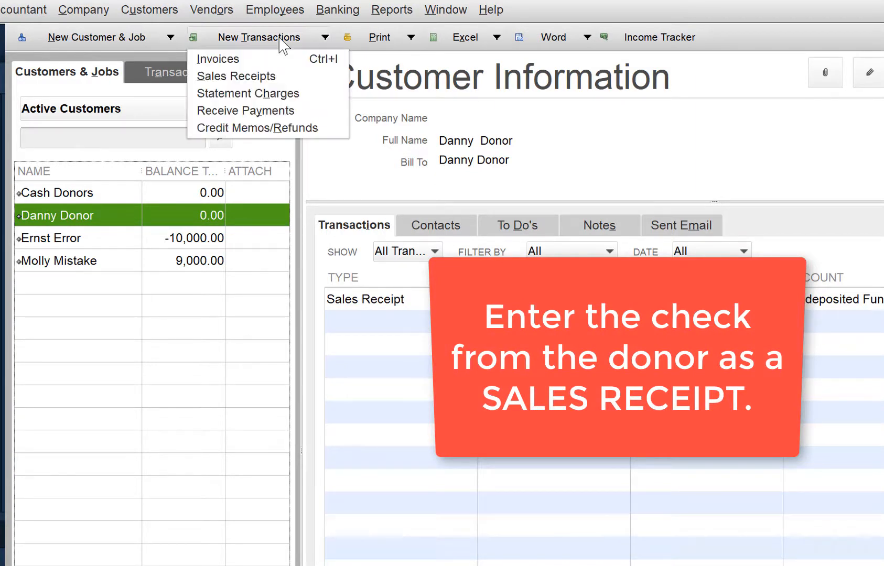
left_click(235, 76)
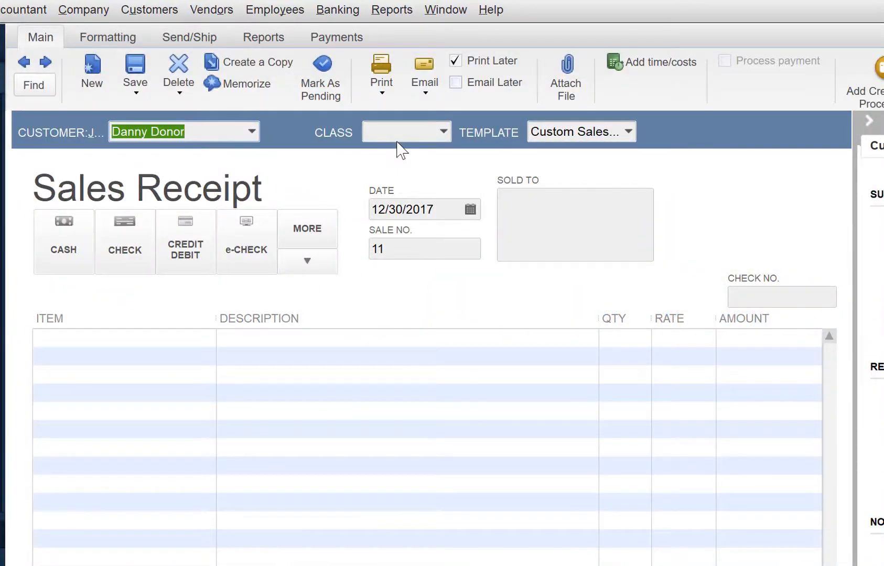
left_click(443, 132)
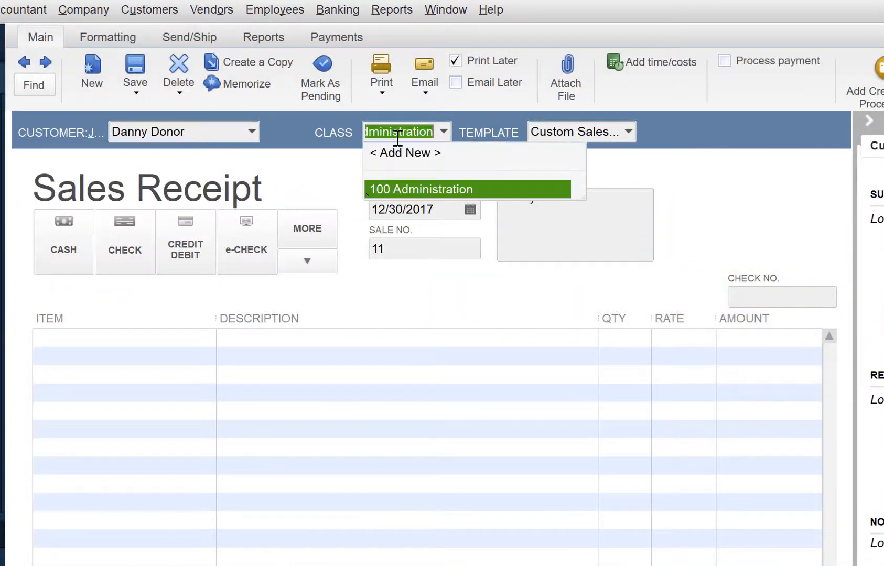
left_click(421, 189)
type("Prepaid Pledge")
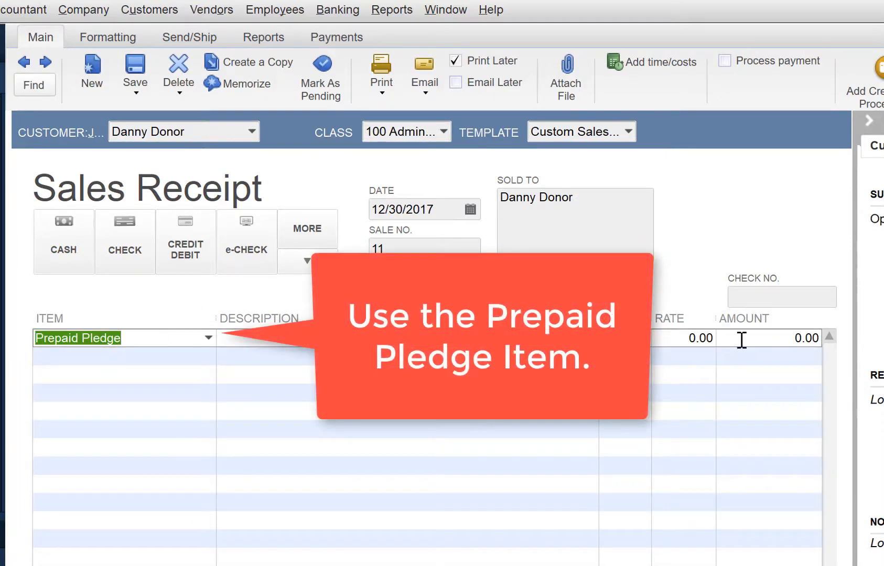
type("100")
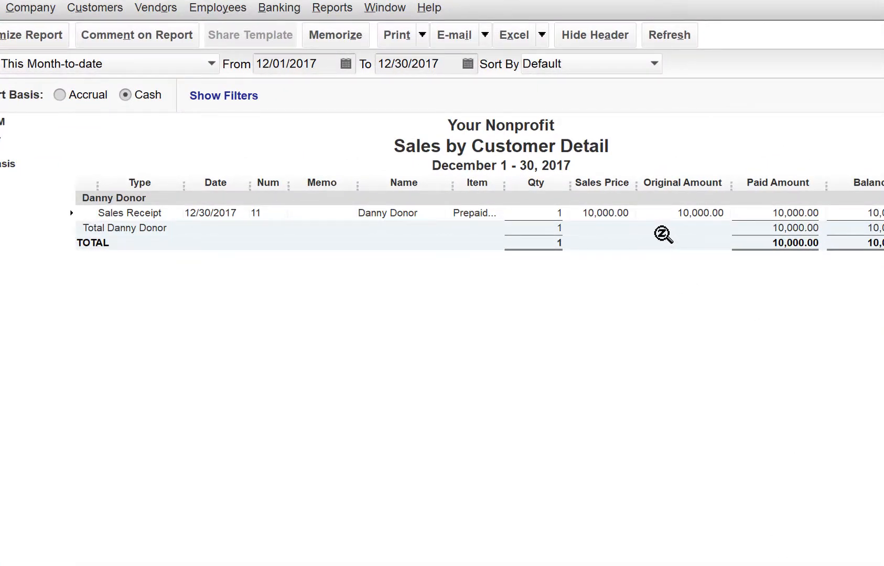
Close the Sales by Customer Detail report without memorizing it.
left_click(335, 35)
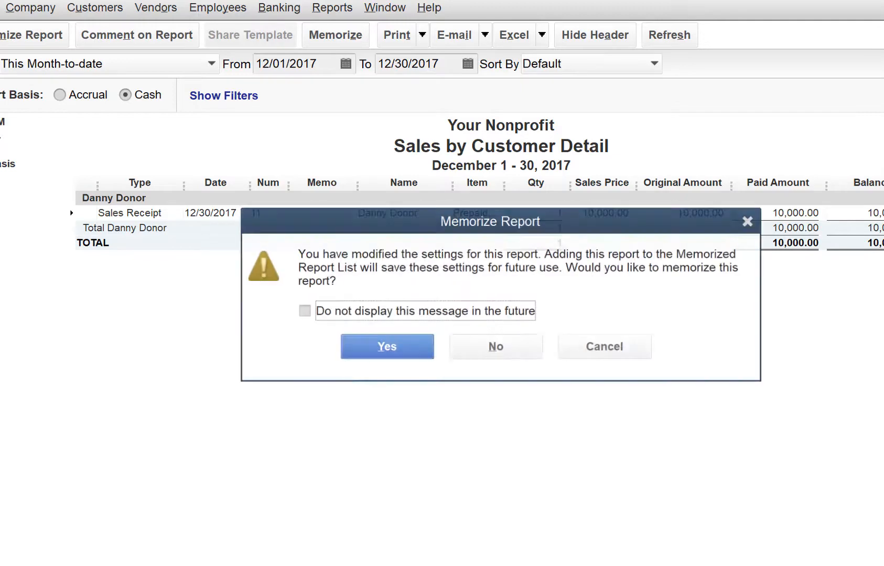
left_click(495, 346)
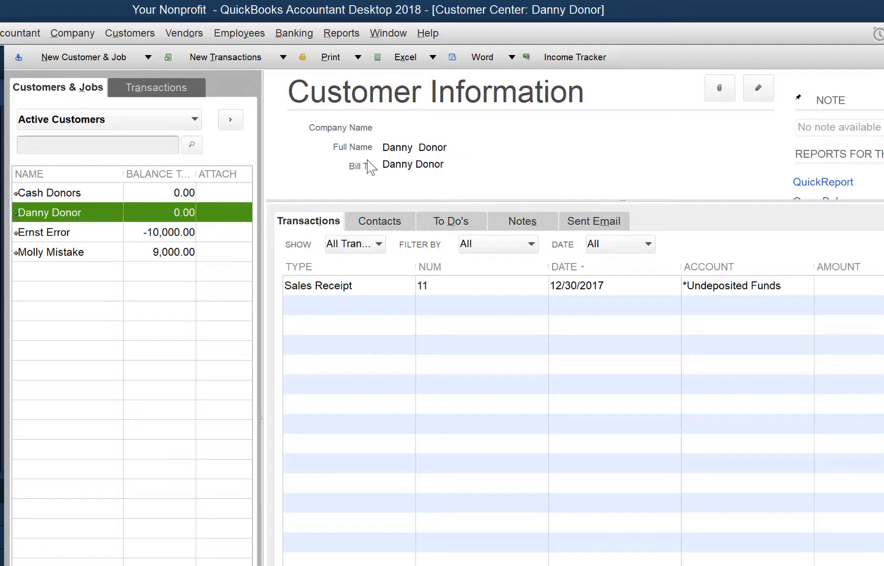
mouse_move(304, 167)
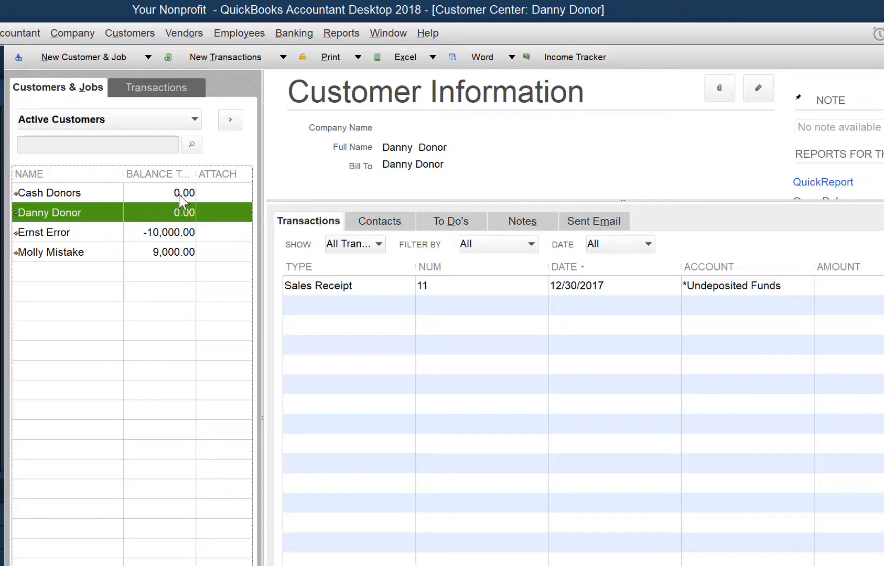
Invoice Danny Donor 10000 for Pledge Offering, dated 01/01/2018, class 100 Administration.
left_click(225, 58)
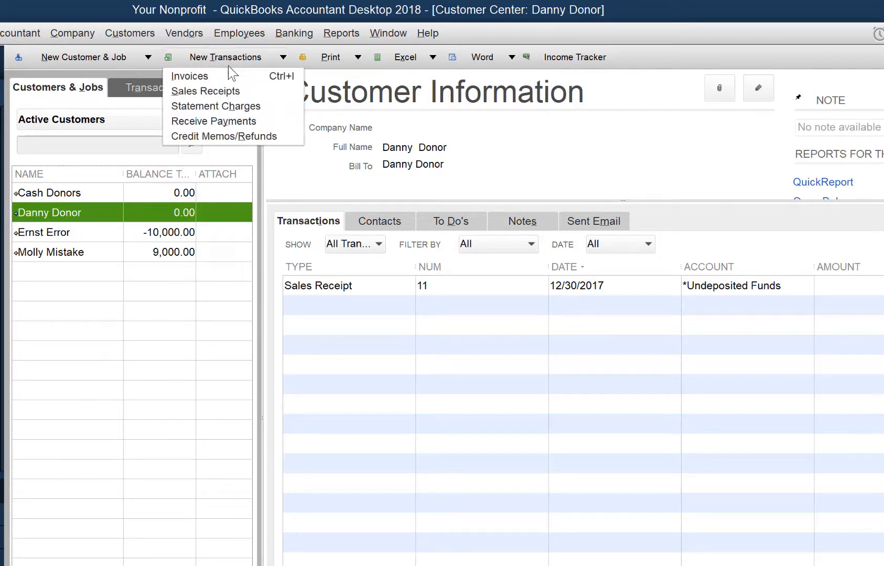
left_click(190, 75)
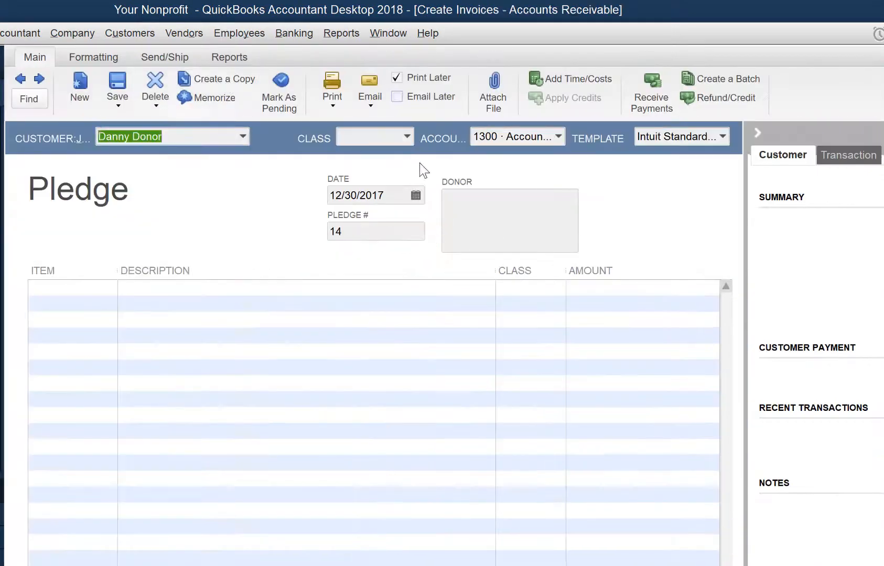
left_click(404, 136)
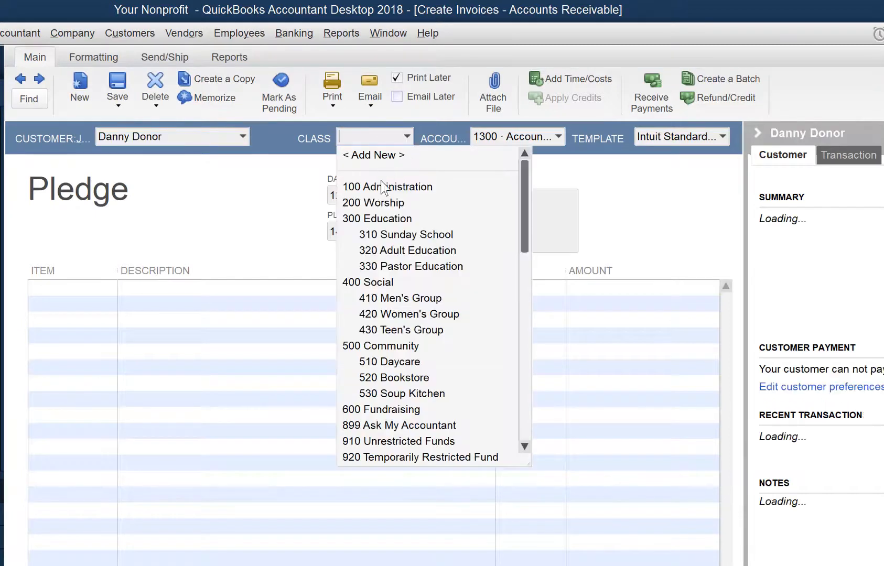
left_click(387, 187)
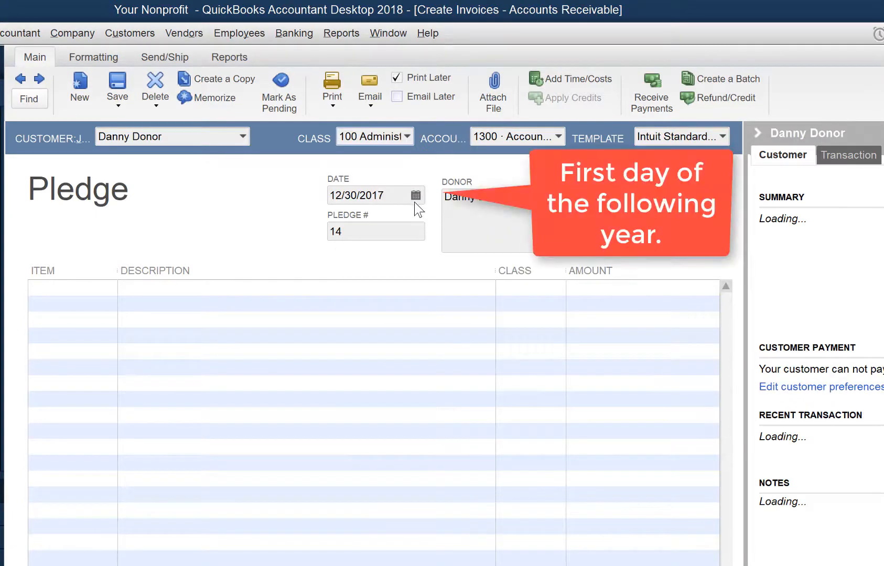
left_click(415, 195)
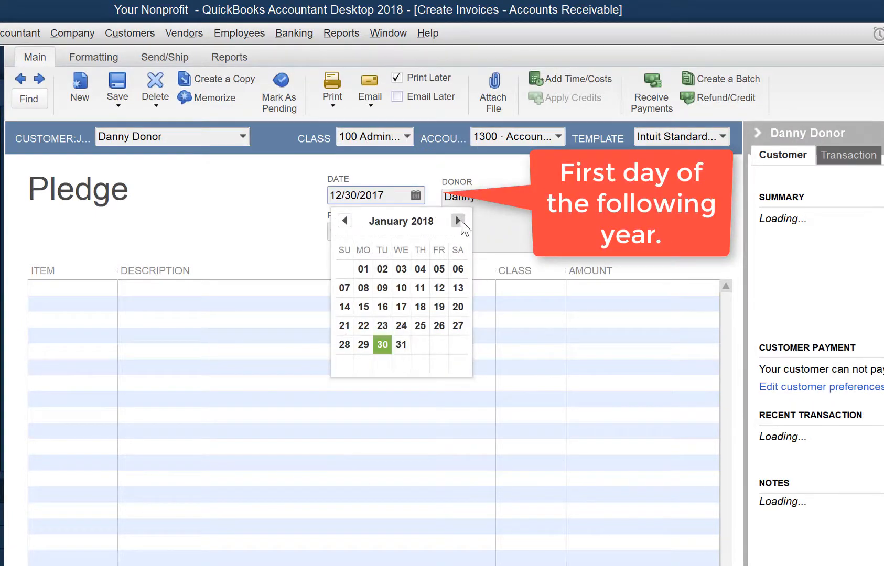
left_click(363, 269)
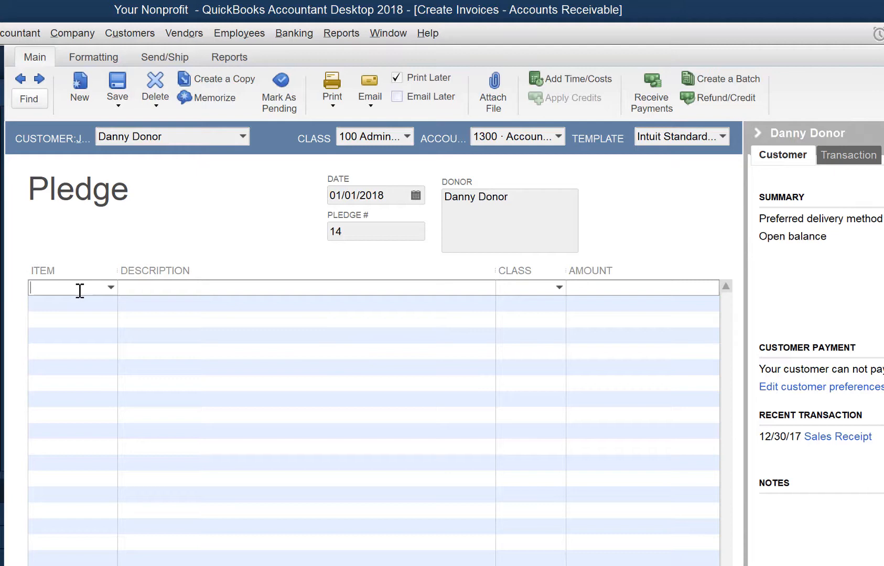
type("Pledge Offering")
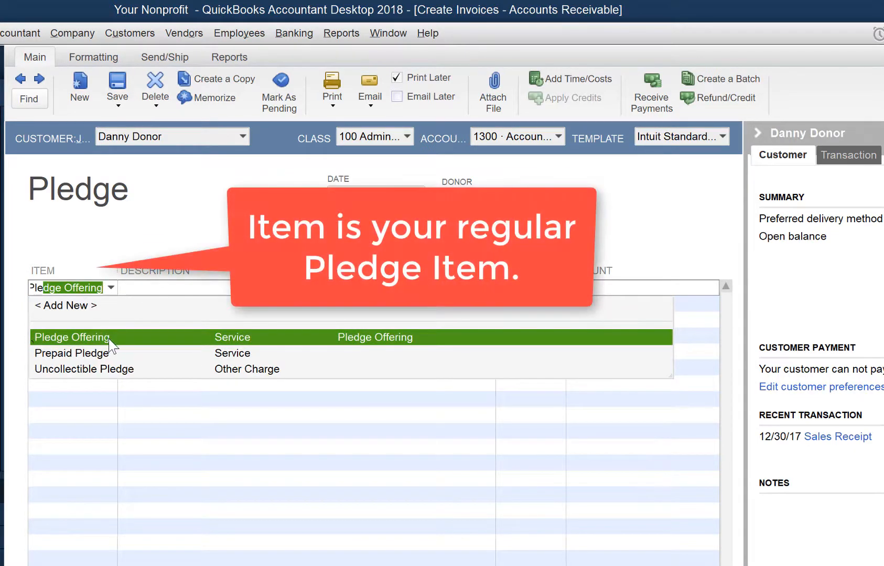
left_click(70, 337)
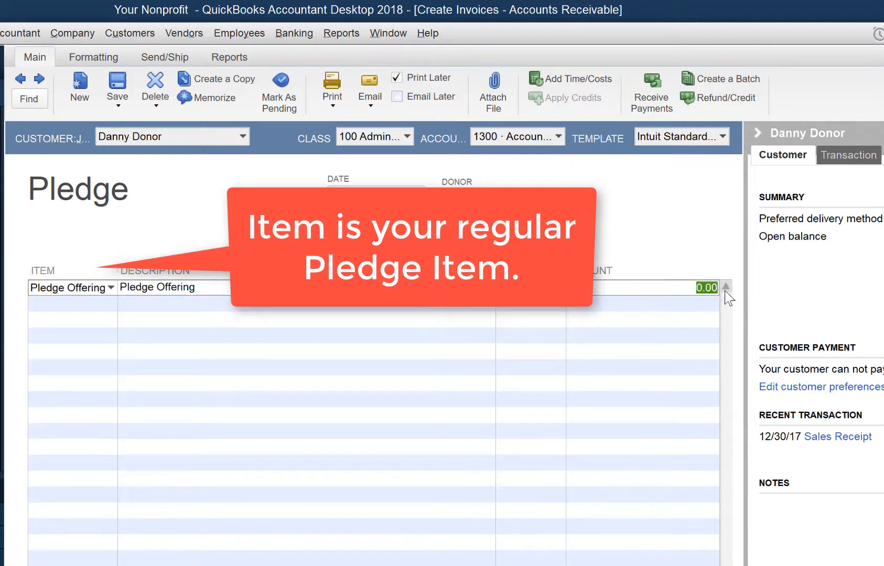
type("10000")
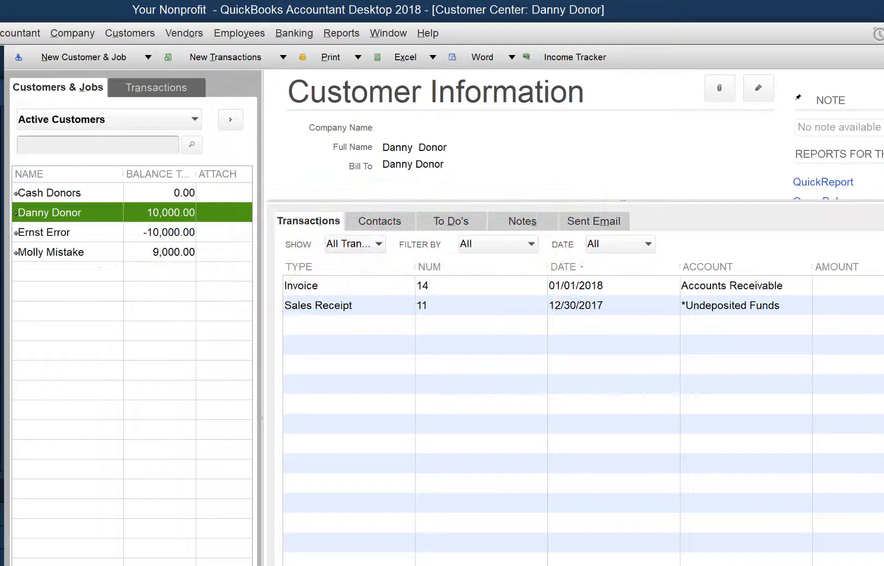
mouse_move(181, 218)
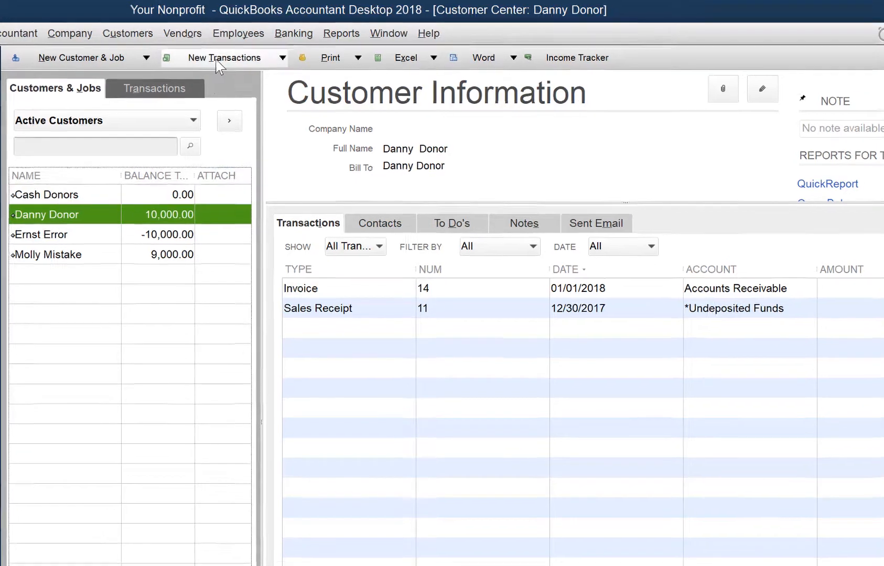
left_click(224, 58)
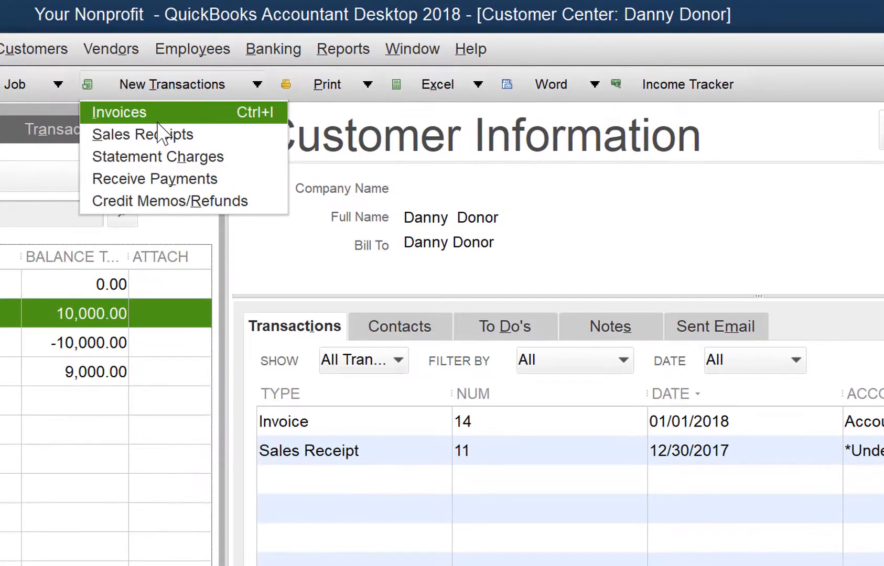
Fill a credit memo for Danny Donor: class 100 Administration, Prepaid Pledge line of 10000.
left_click(172, 84)
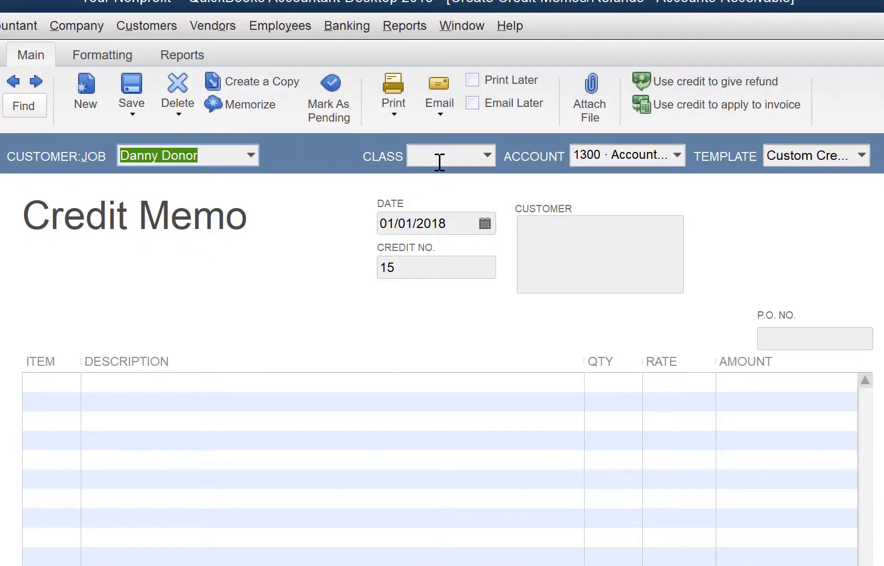
left_click(487, 155)
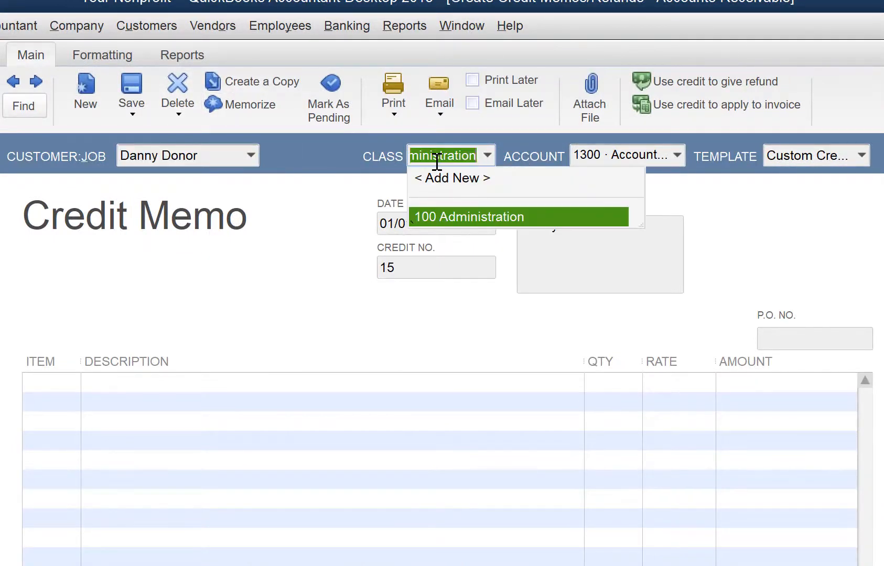
left_click(470, 217)
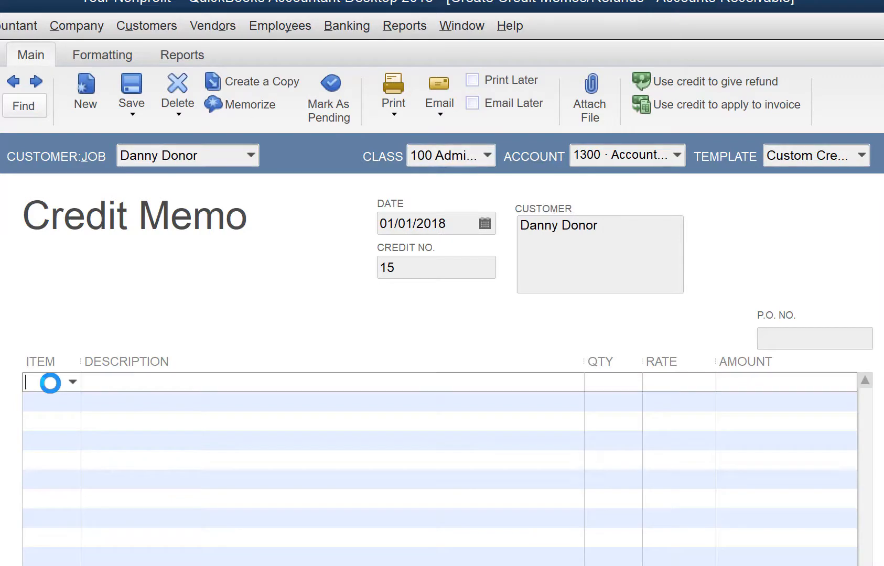
type("Pledge")
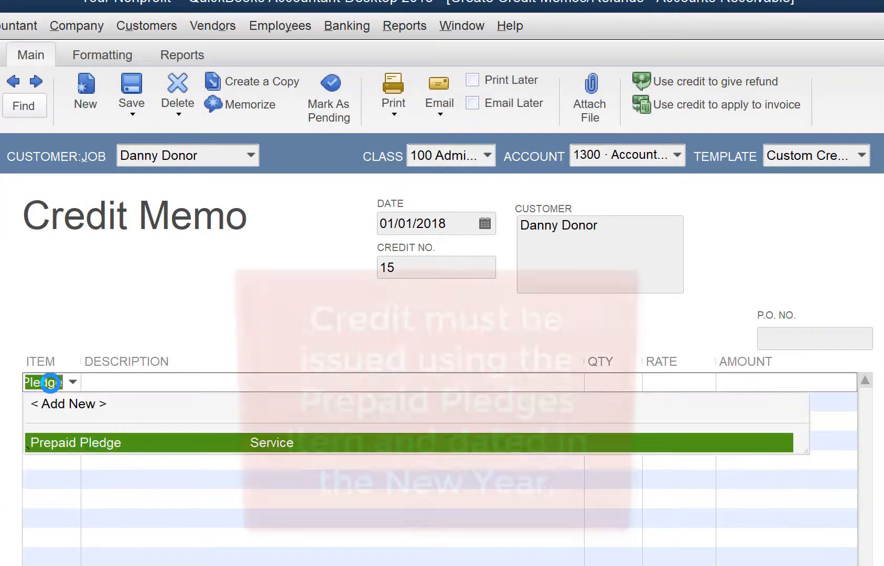
left_click(76, 443)
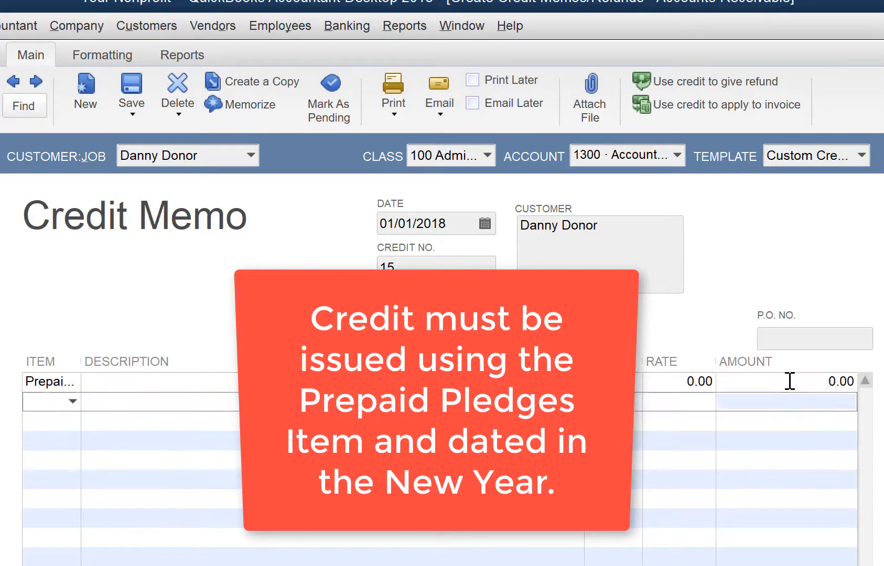
type("10000")
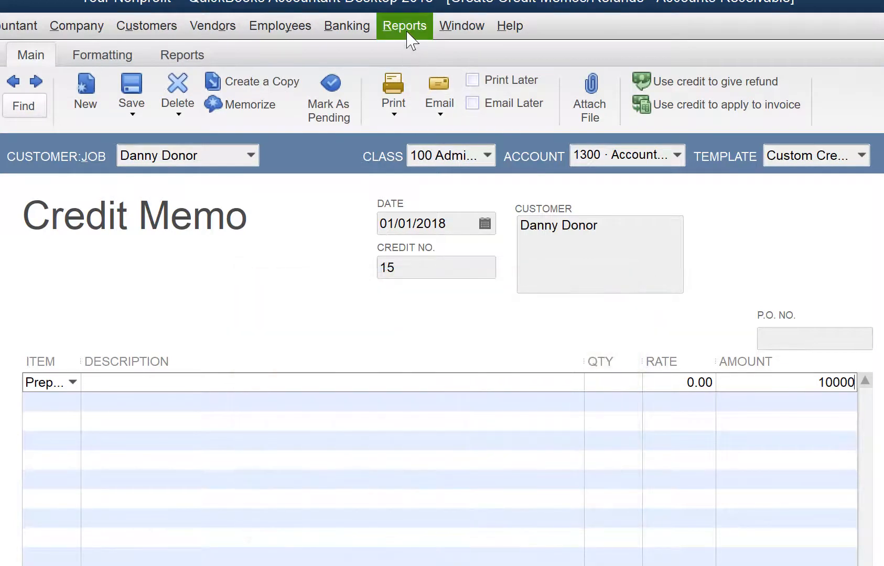
left_click(404, 25)
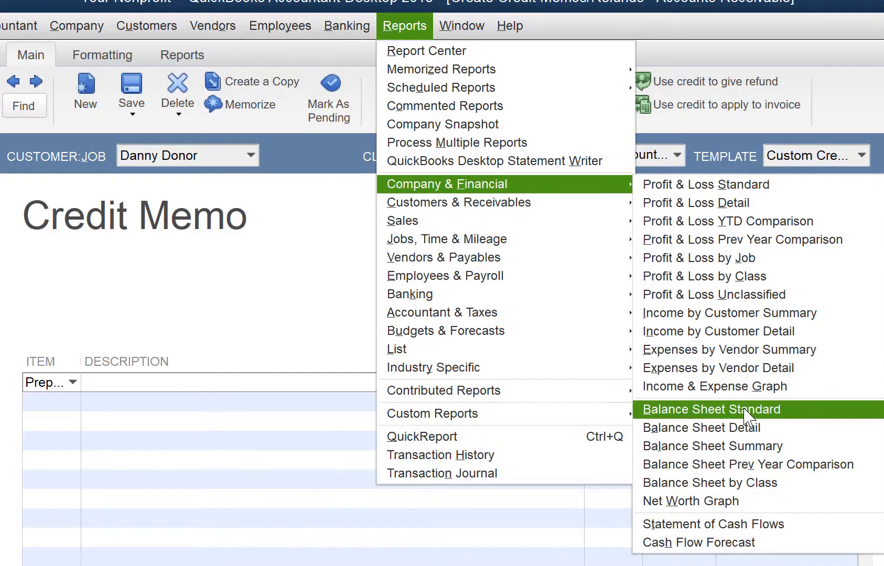
left_click(710, 409)
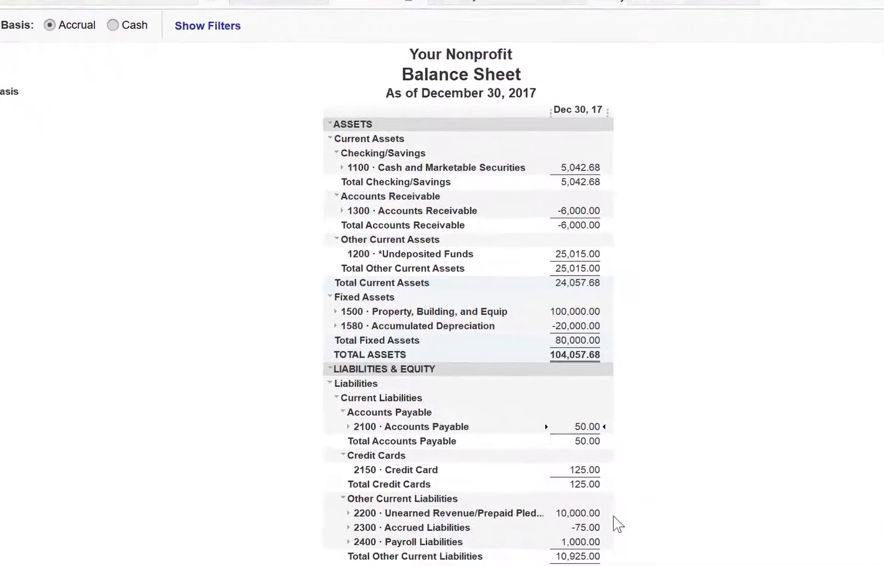
scroll("down", 3)
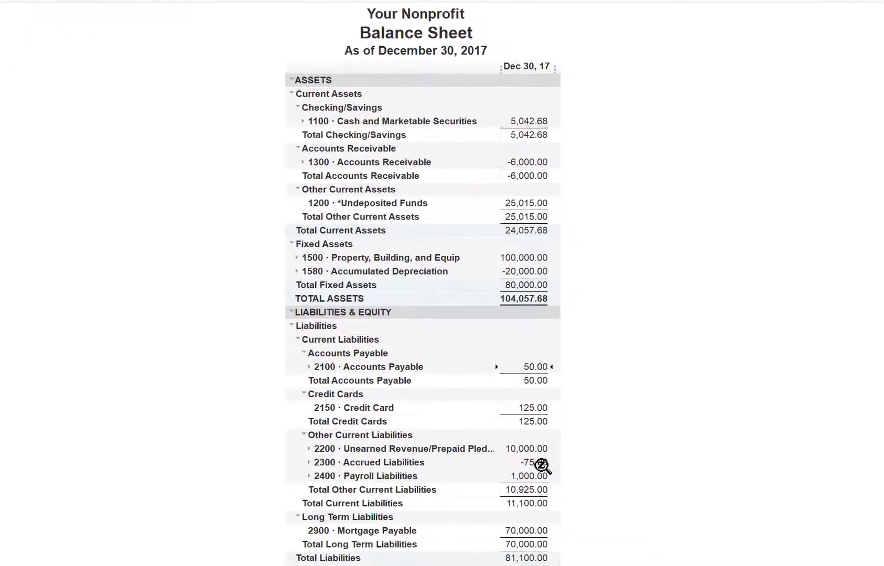
scroll("down", 3)
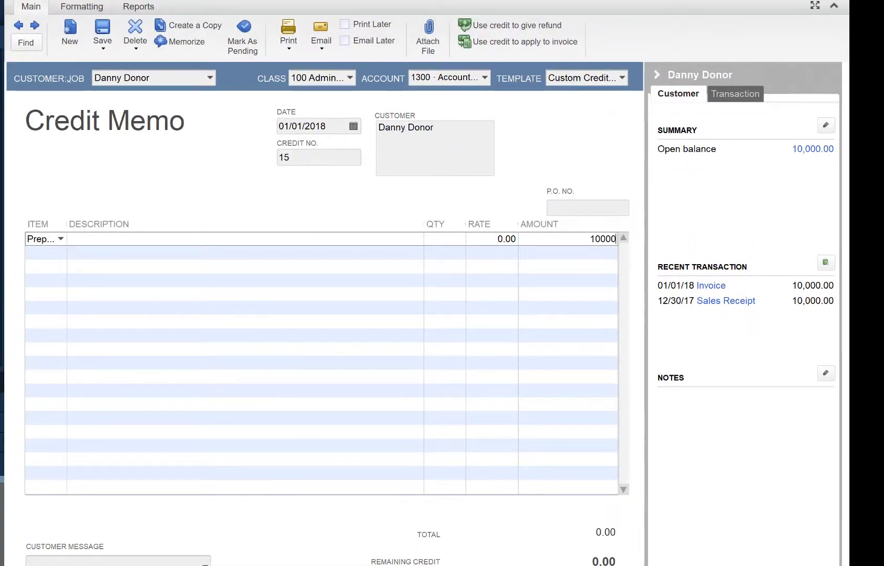
Save credit memo 15 and apply its 10,000 credit to invoice 14.
left_click(102, 28)
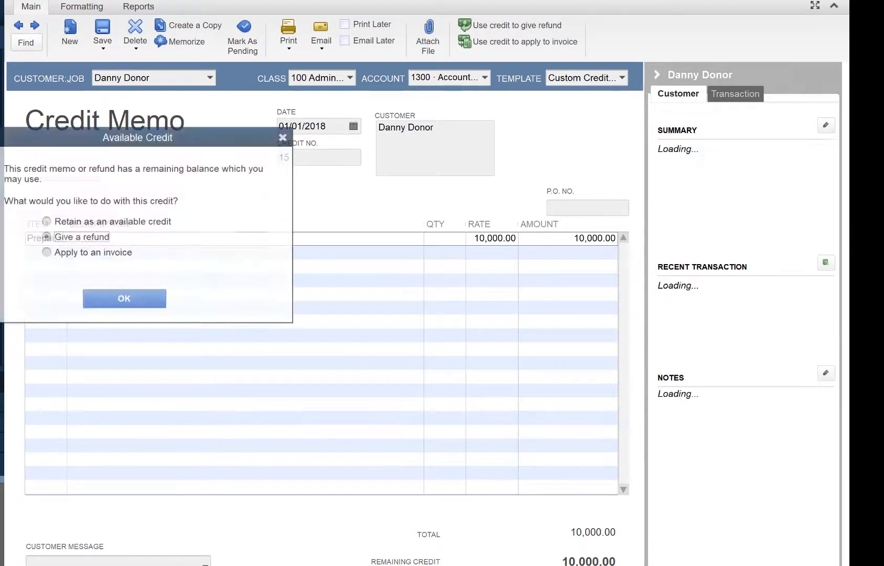
left_click(61, 237)
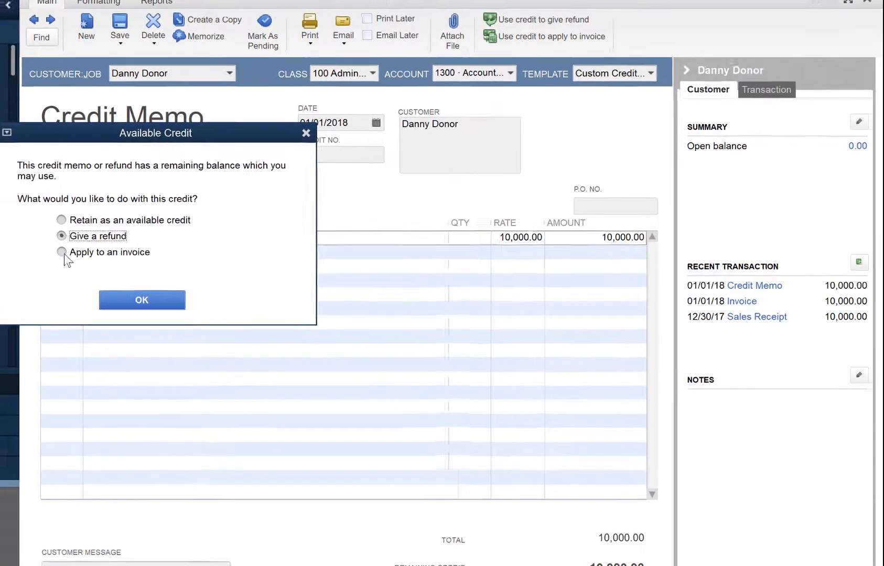
left_click(62, 252)
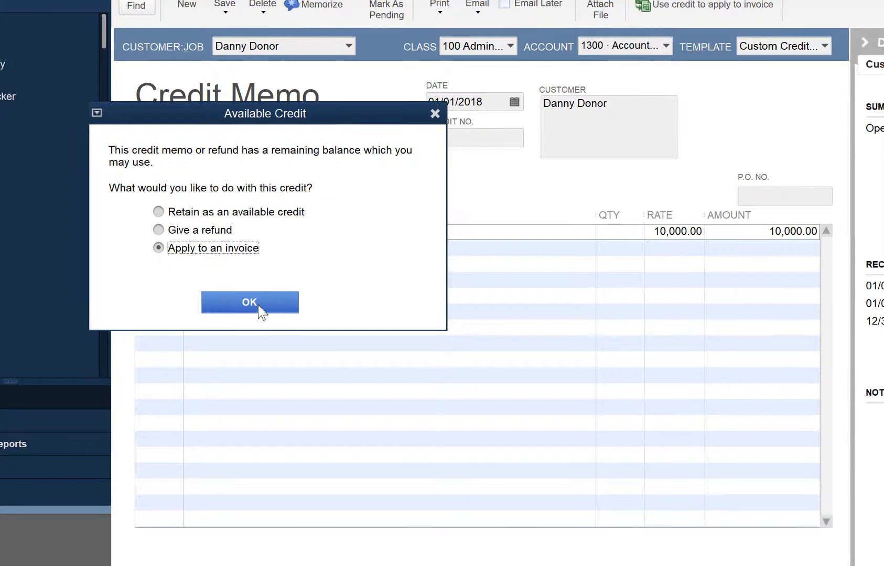
left_click(250, 302)
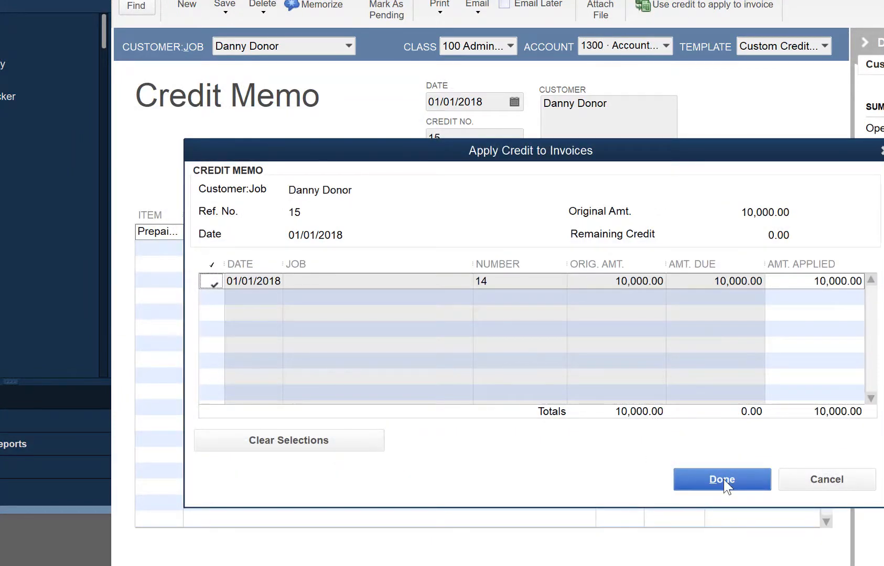
left_click(721, 479)
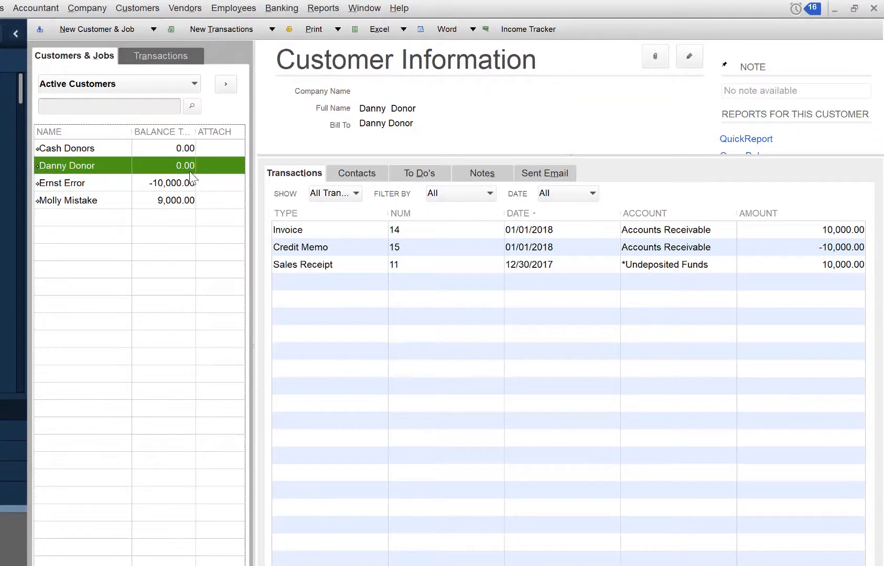
Refresh the standard balance sheet as of 12/30/2018 and review the liabilities.
left_click(323, 8)
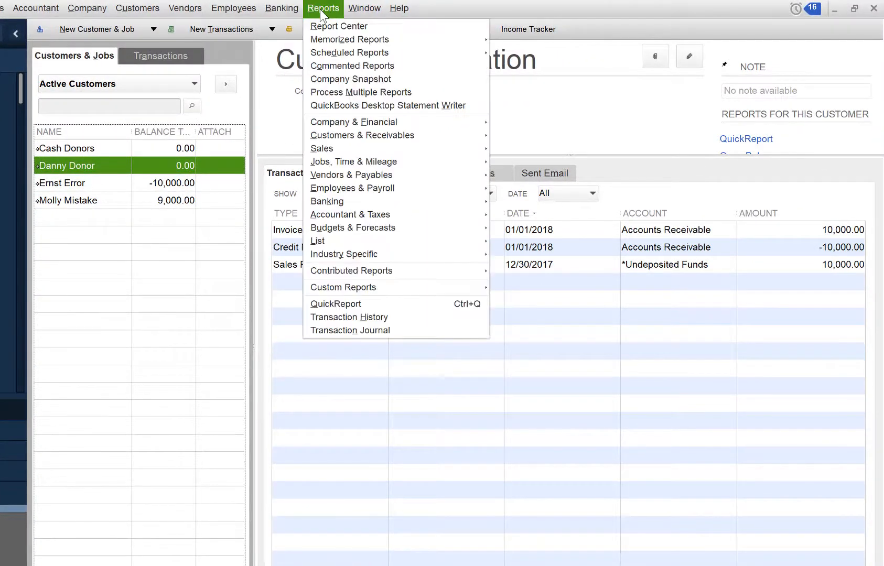
mouse_move(352, 122)
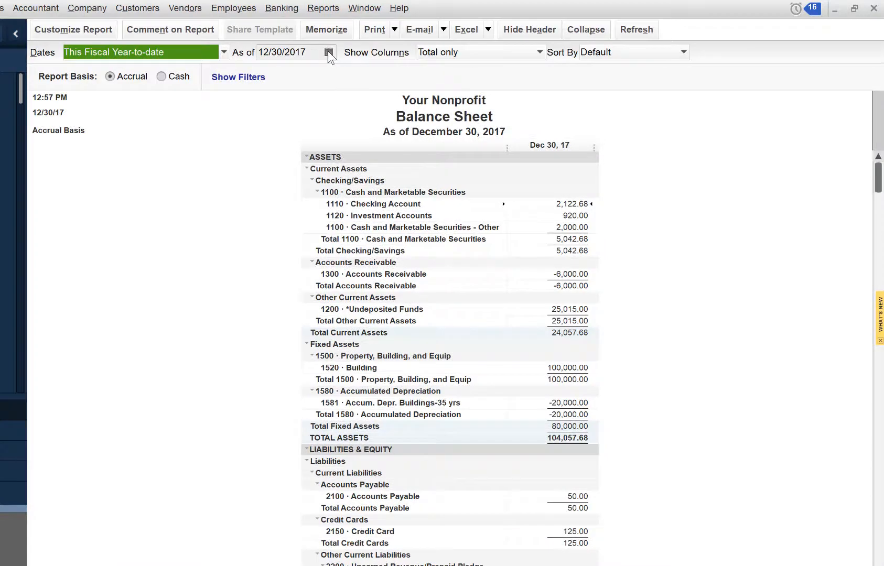
left_click(282, 52)
type("8")
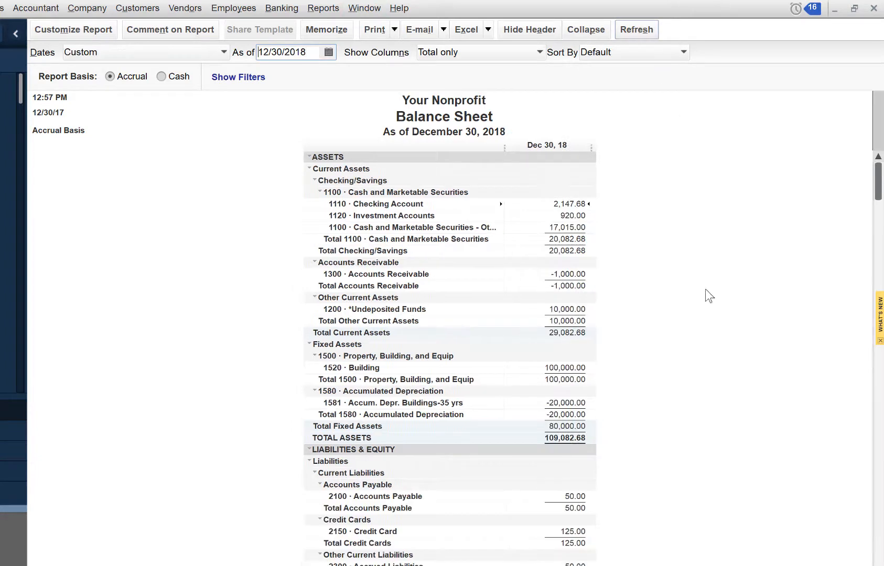
left_click(636, 29)
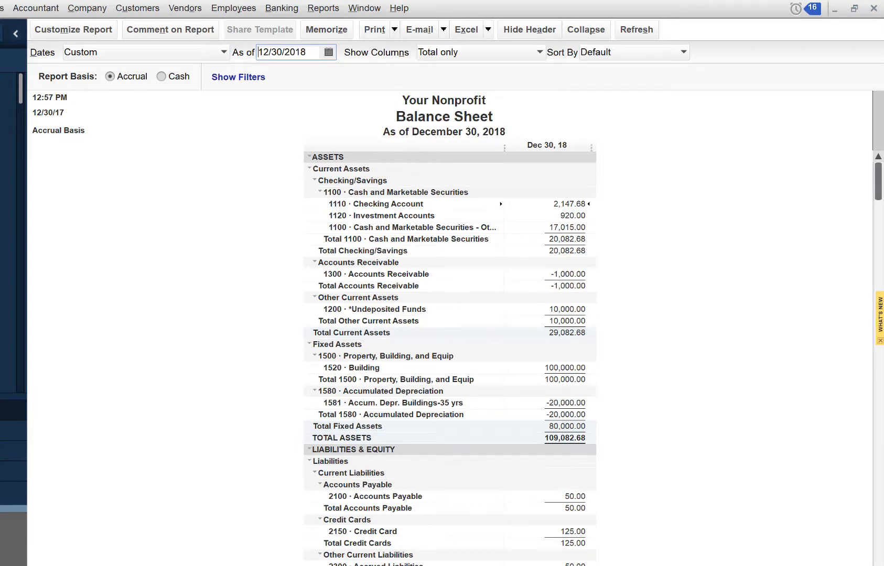
scroll("down", 3)
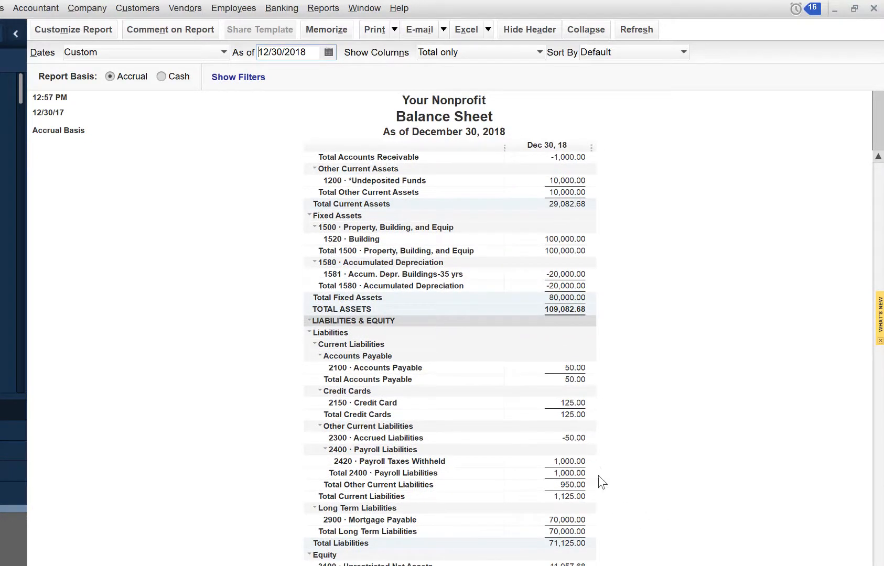
mouse_move(213, 128)
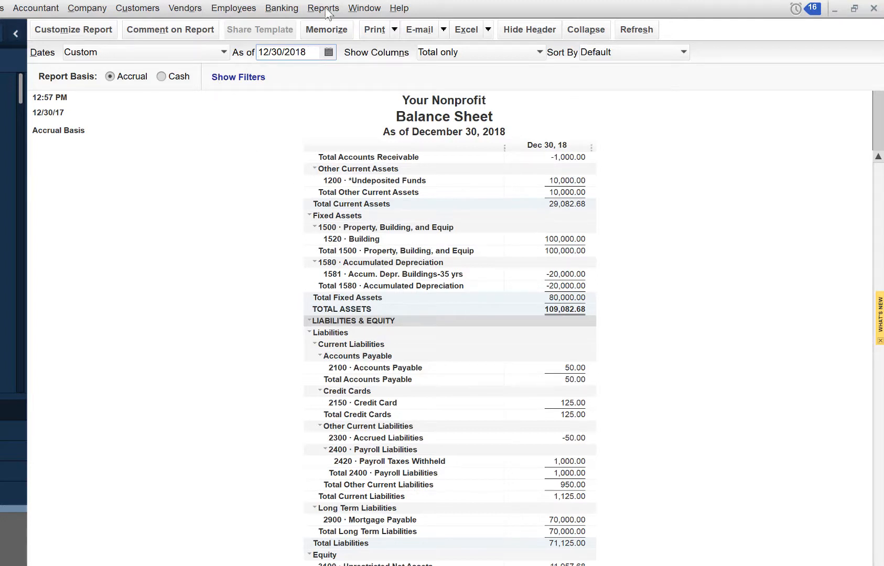
left_click(322, 8)
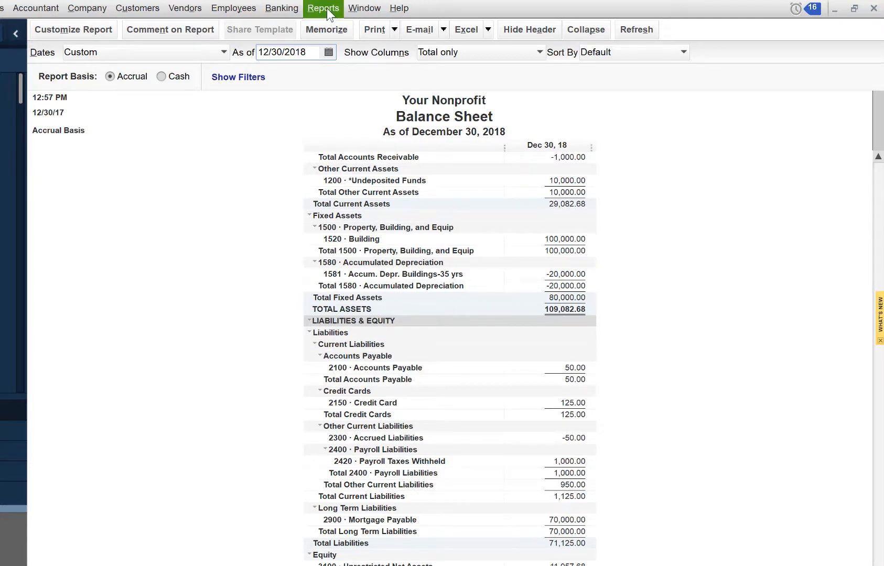
left_click(322, 8)
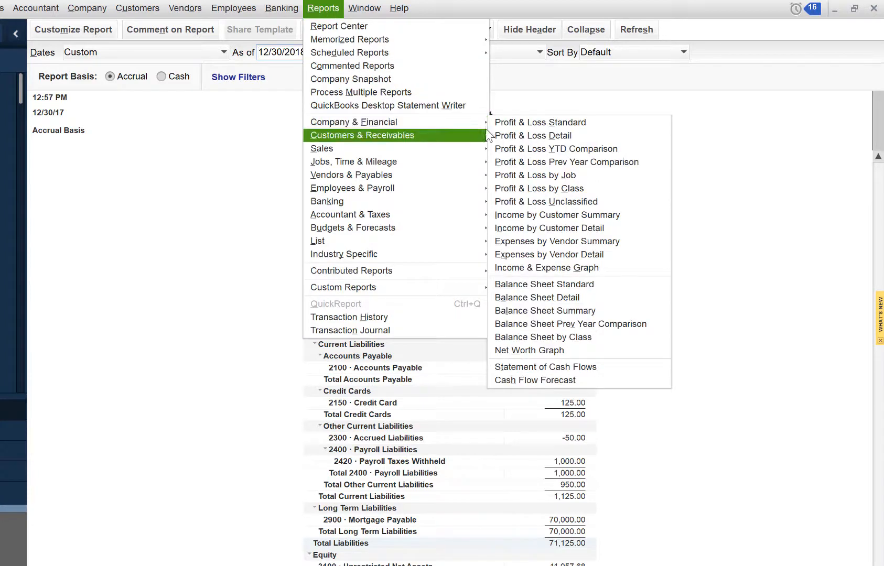
Run Profit & Loss for 01/01/2018–12/30/2018 and drill into the Pledges Income amount.
left_click(539, 122)
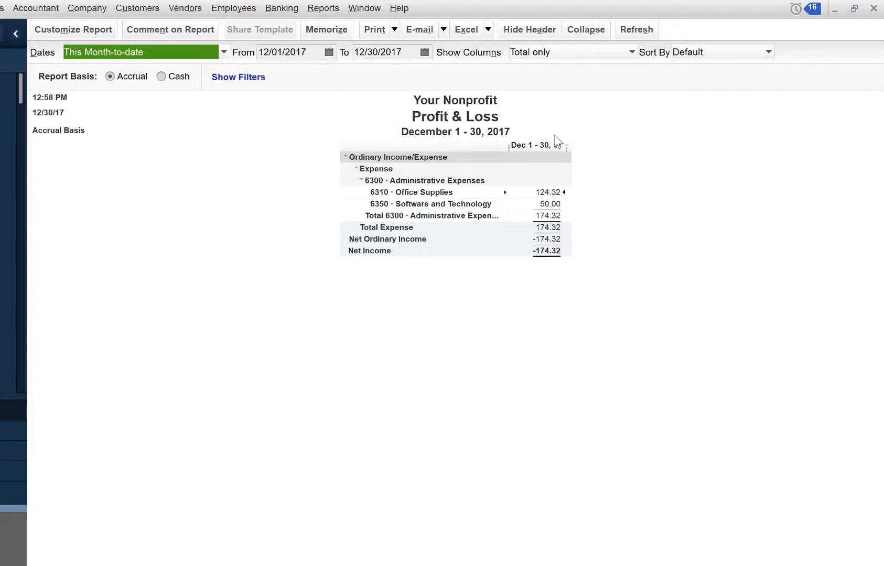
mouse_move(494, 155)
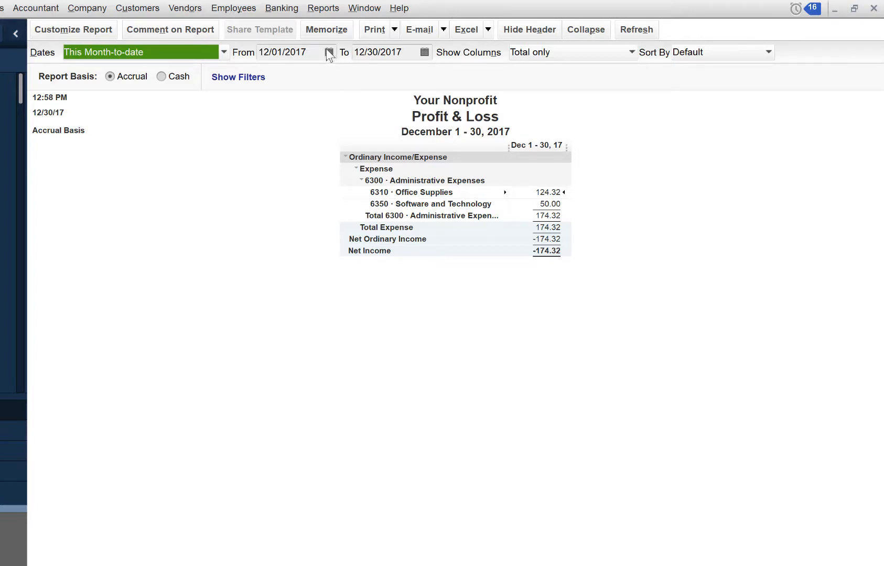
left_click(287, 52)
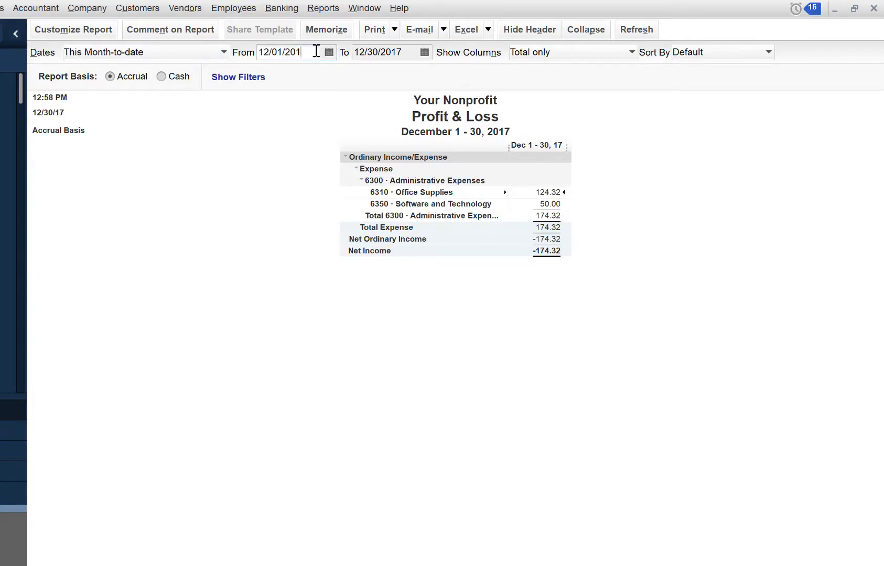
triple_click(279, 52)
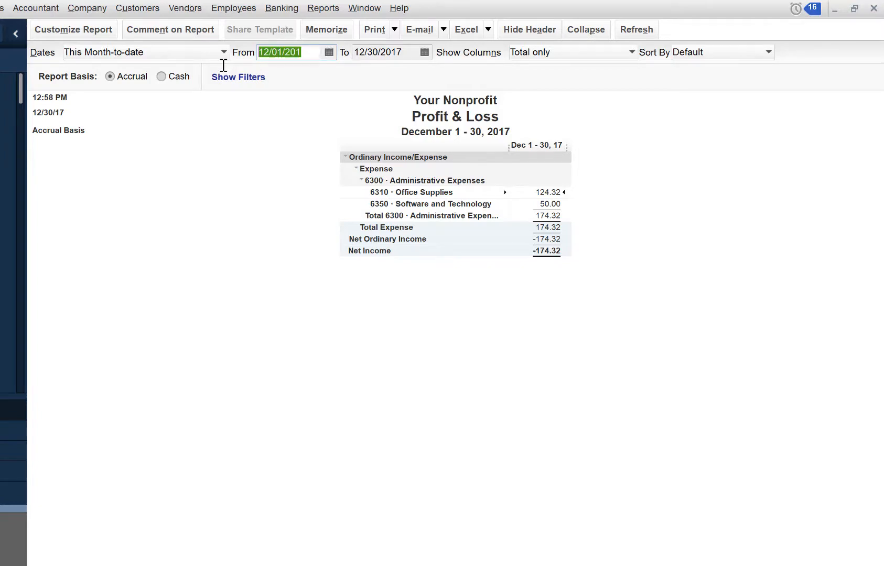
type("01/0")
left_click(392, 52)
type("8")
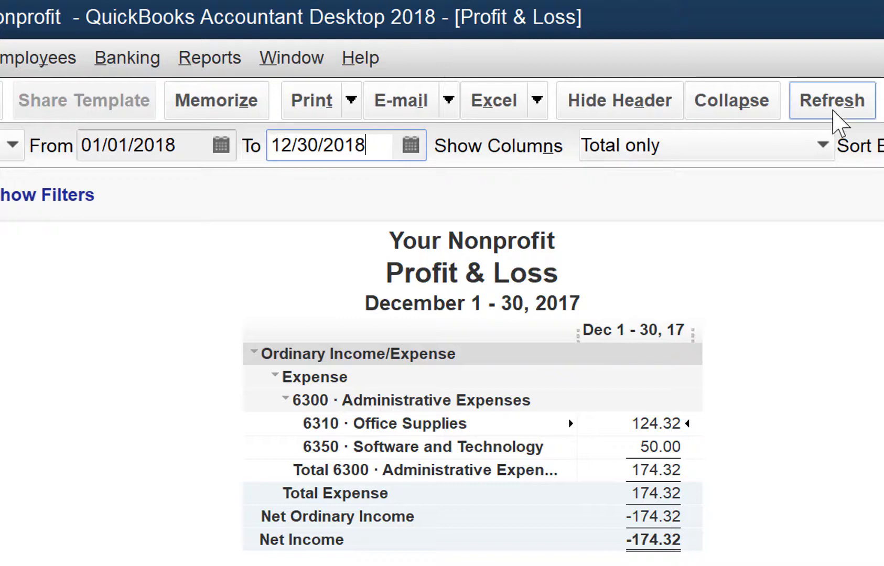
left_click(831, 100)
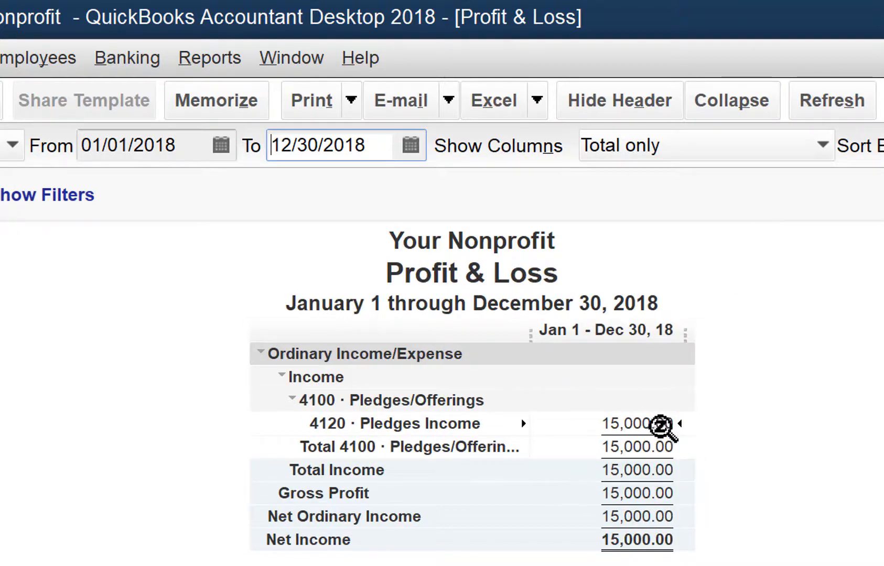
double_click(631, 423)
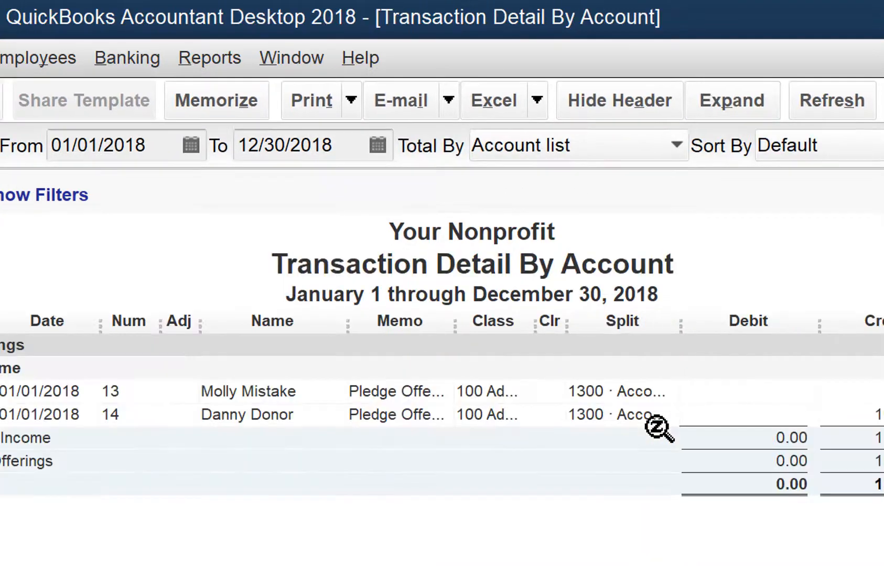